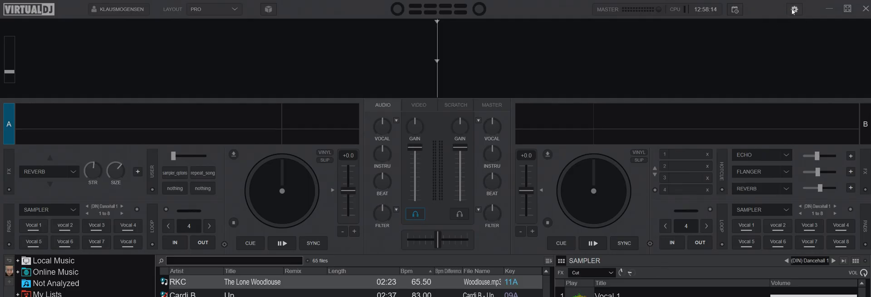
Open the Options & Tweaks window from the gear icon at the top right.
click(793, 9)
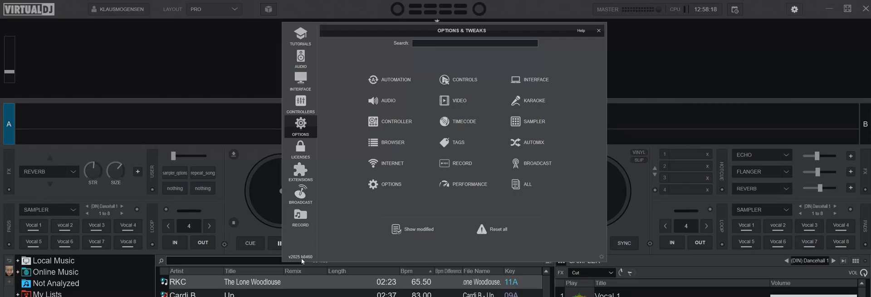
mouse_move(343, 236)
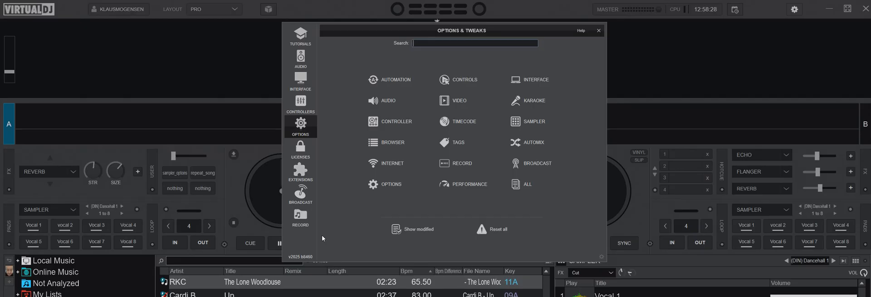
mouse_move(341, 244)
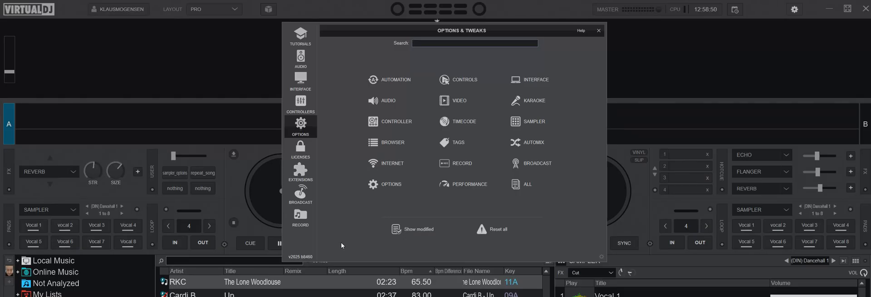
mouse_move(679, 209)
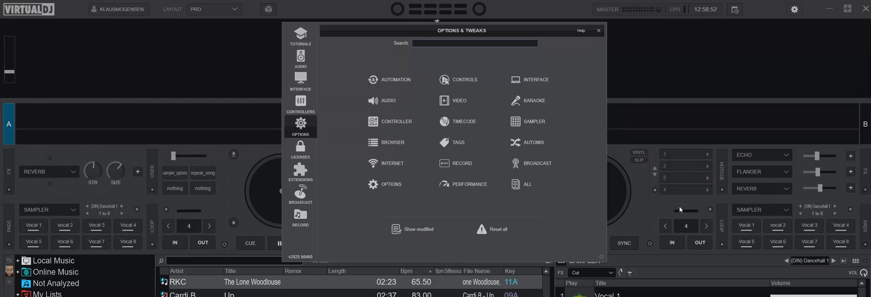
mouse_move(598, 31)
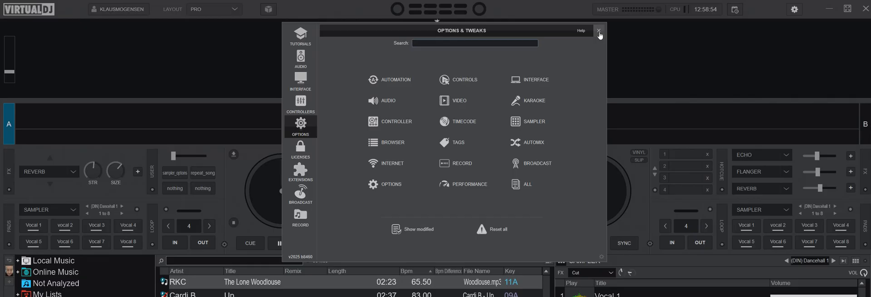
click(599, 31)
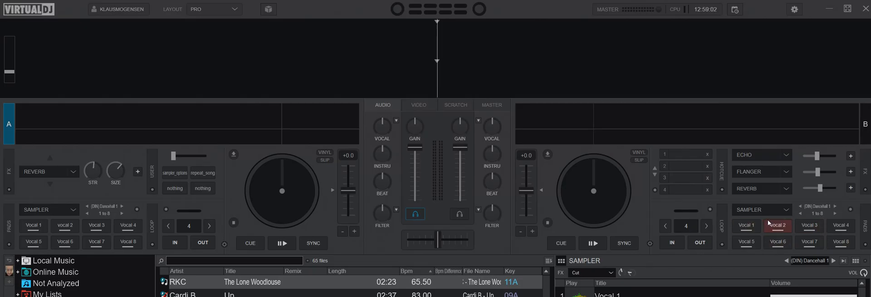
click(95, 241)
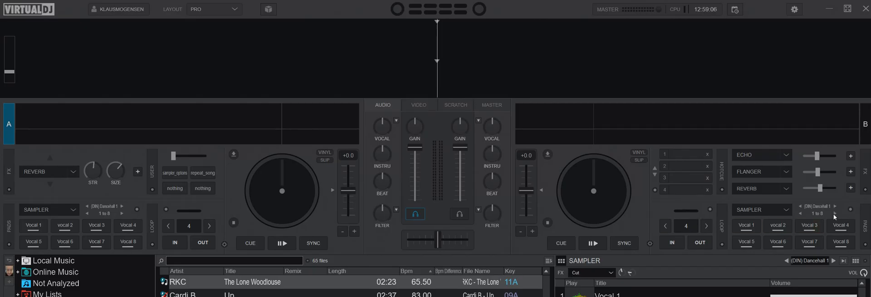
click(835, 213)
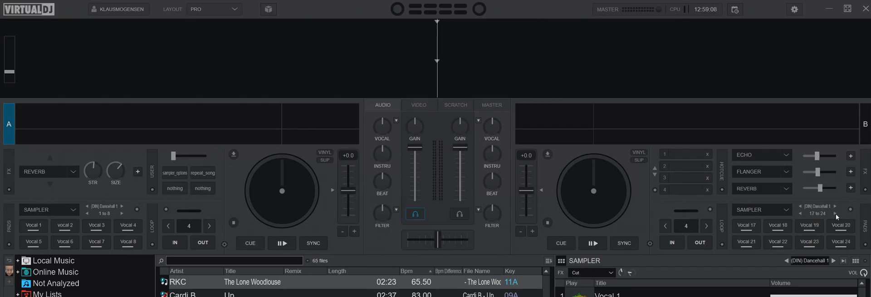
click(801, 213)
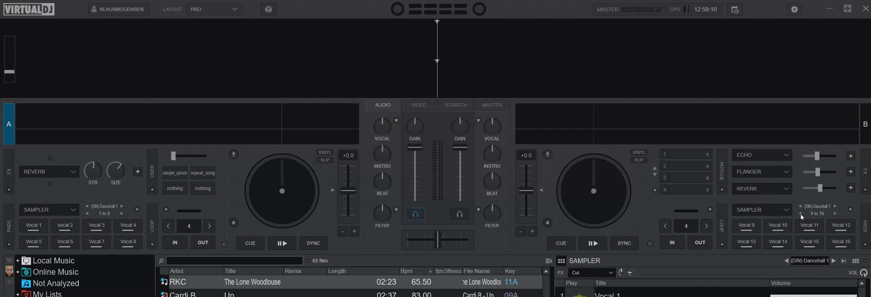
click(800, 206)
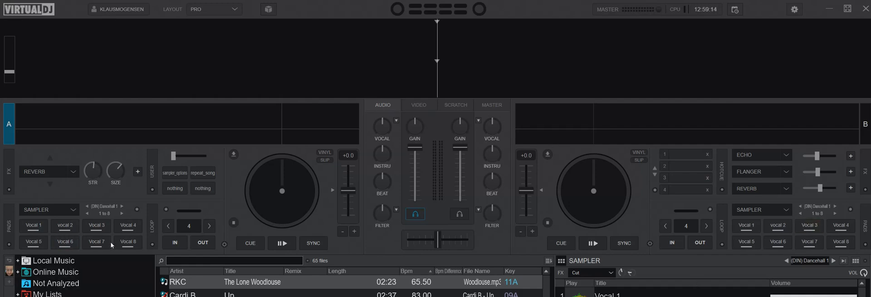
click(777, 225)
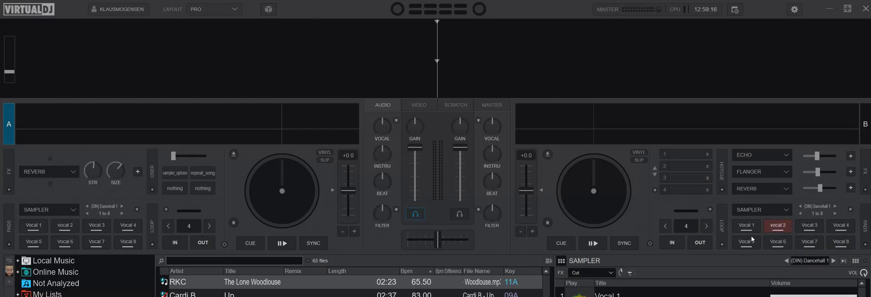
click(746, 241)
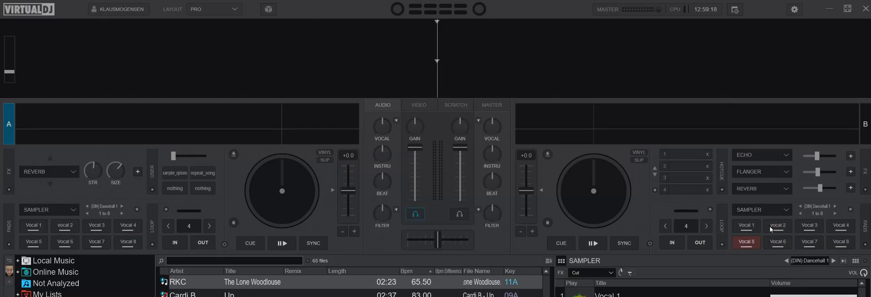
click(746, 242)
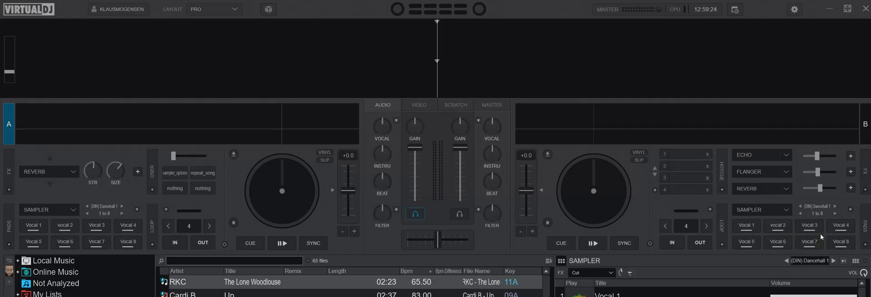
click(793, 9)
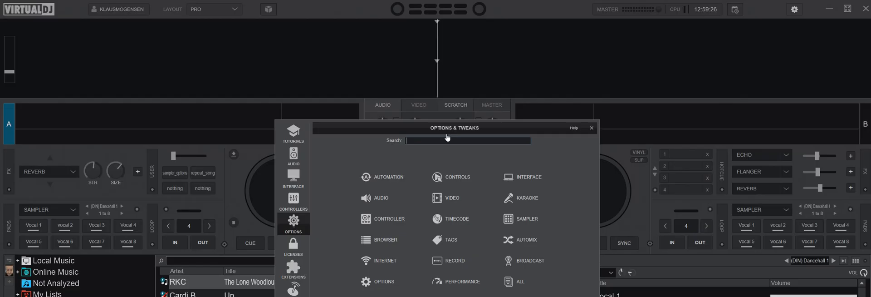
Move the Options window aside and search 'spa' to find the sampler span decks option.
drag(453, 127, 562, 61)
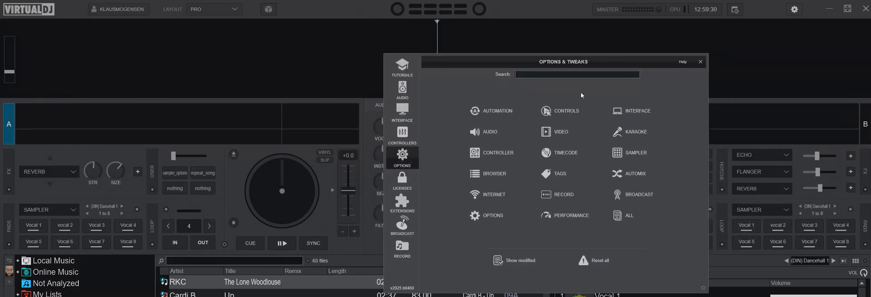
text(spa)
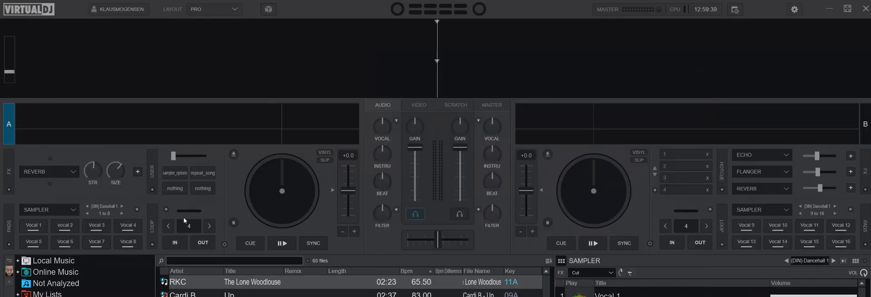
Page deck B's sampler to pads 9–16 and play the Vocal 9 and Vocal 13 samples.
click(839, 241)
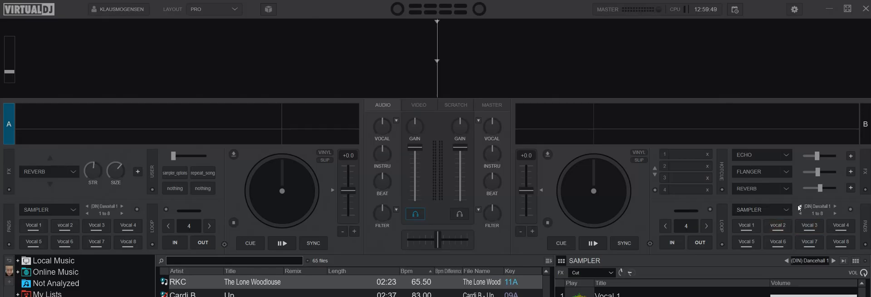
click(830, 206)
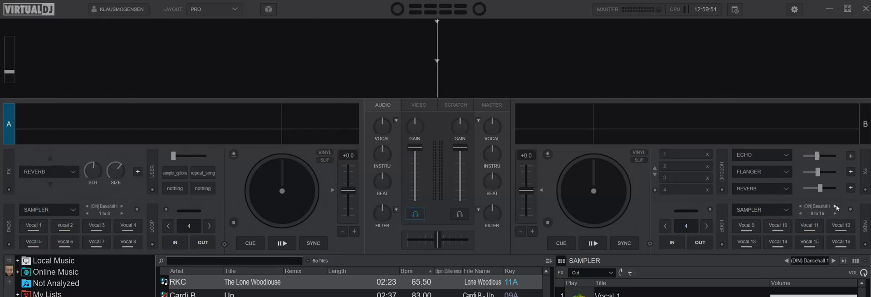
click(745, 225)
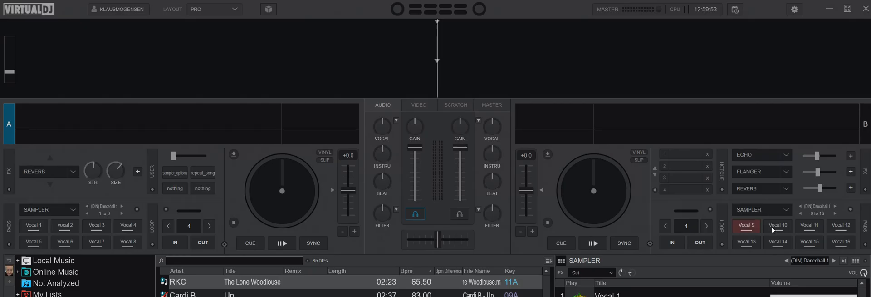
click(745, 241)
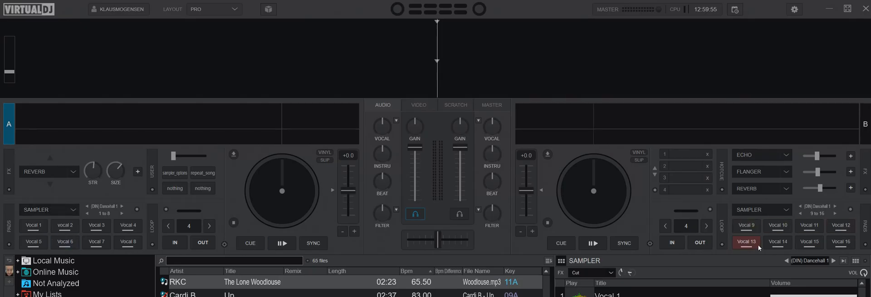
mouse_move(758, 247)
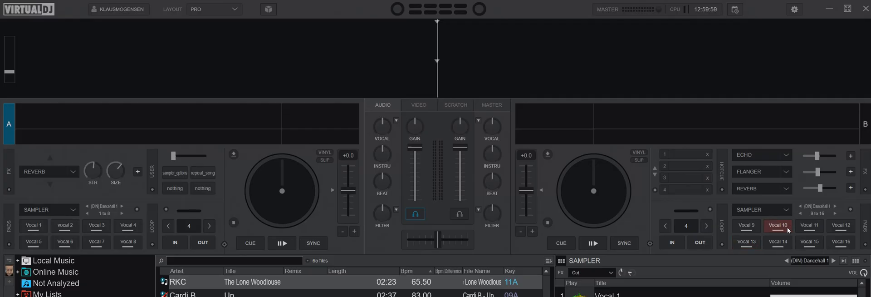
Switch the sampler to the Valentines bank with the bank arrow.
click(801, 213)
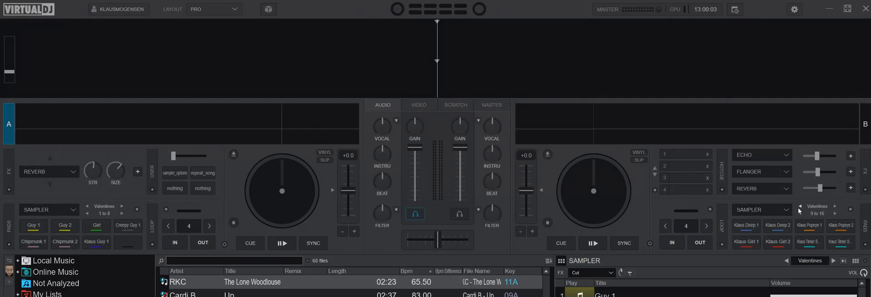
Switch to the TestIt bank and trigger deck B's pads, including the empty fourth pad.
click(800, 207)
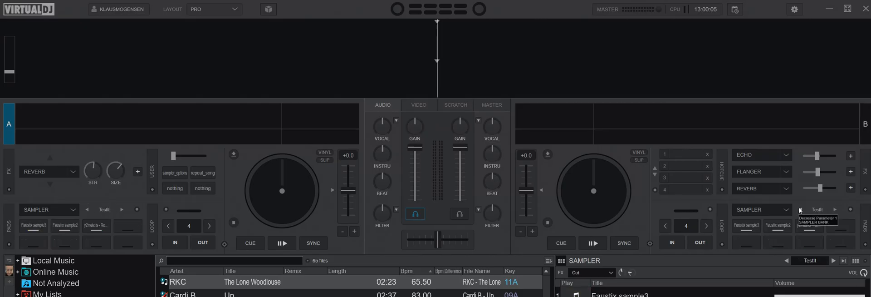
click(745, 242)
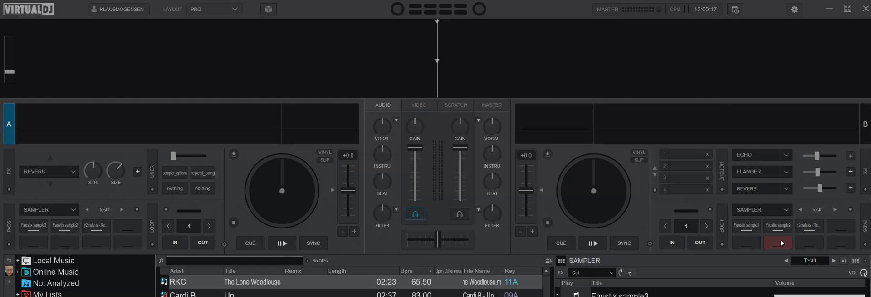
click(778, 243)
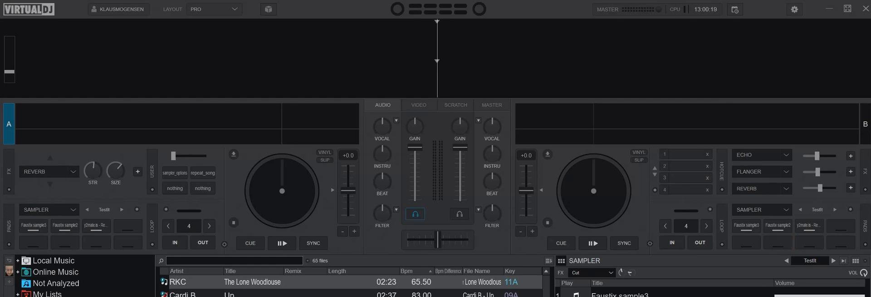